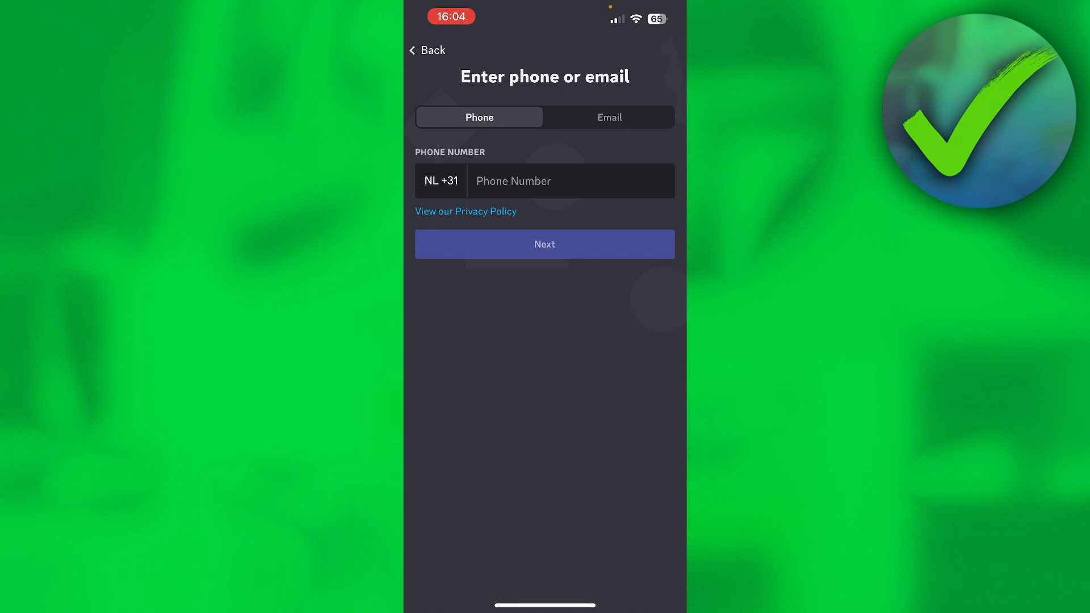
- Switch sign-up to the Email option and submit the email address
click(610, 116)
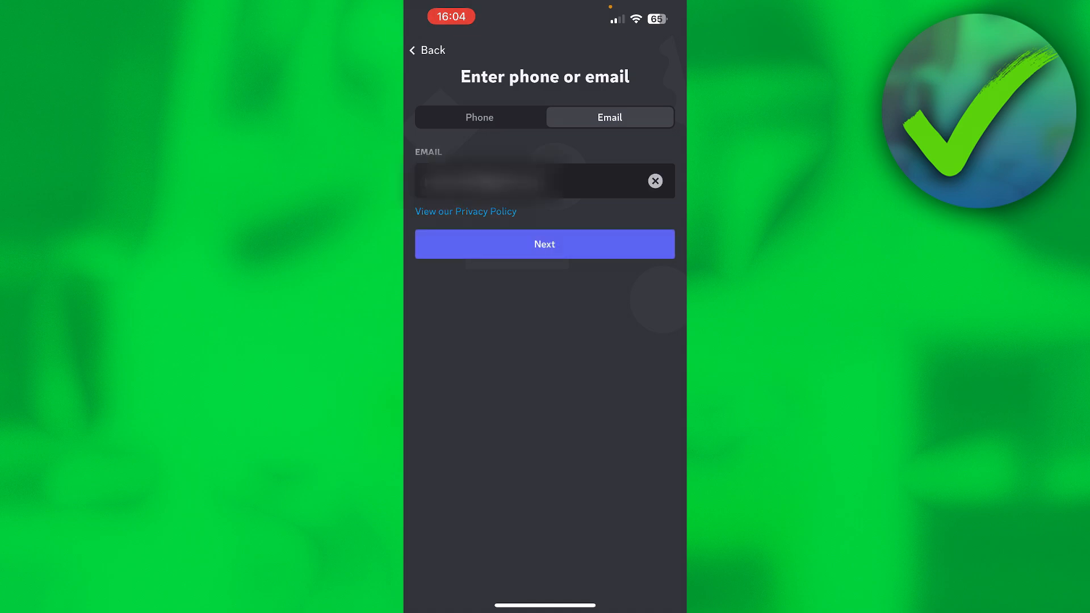
click(544, 244)
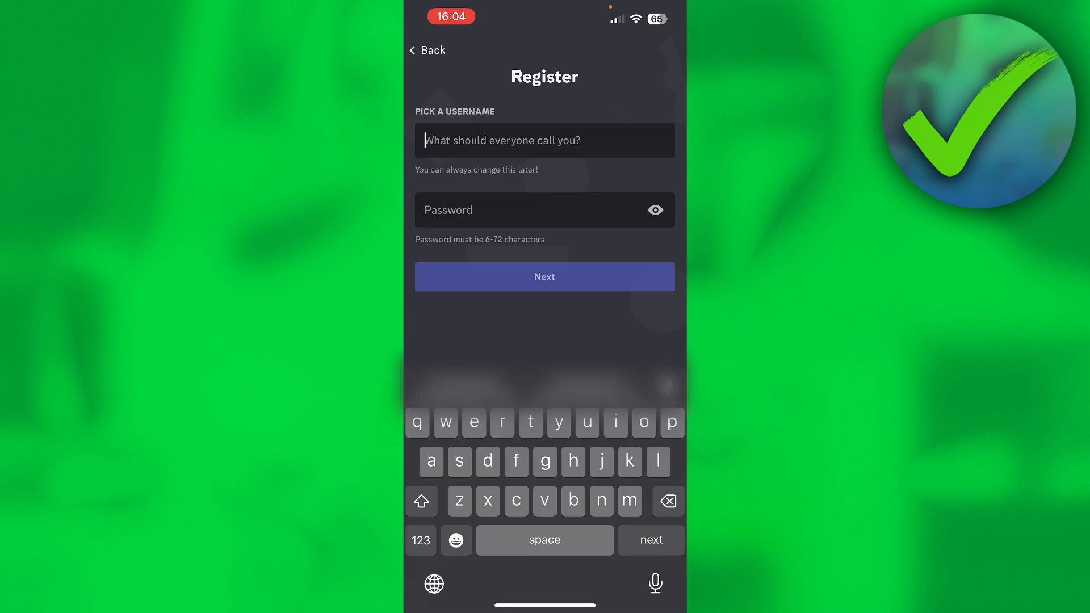
- Enter a username and password on the Register screen and continue
text(yanLucki01)
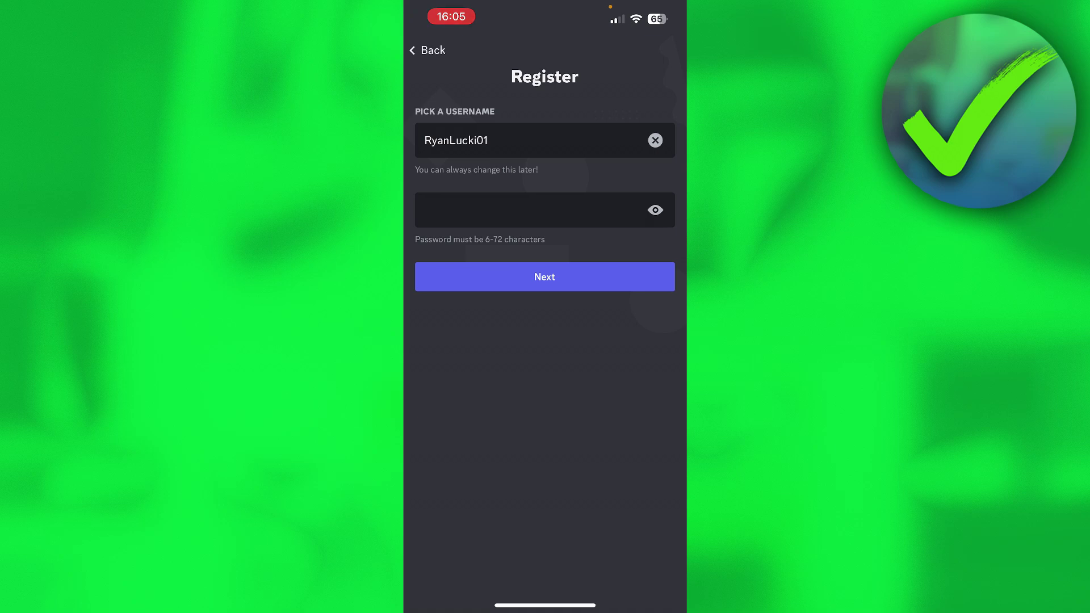
click(544, 276)
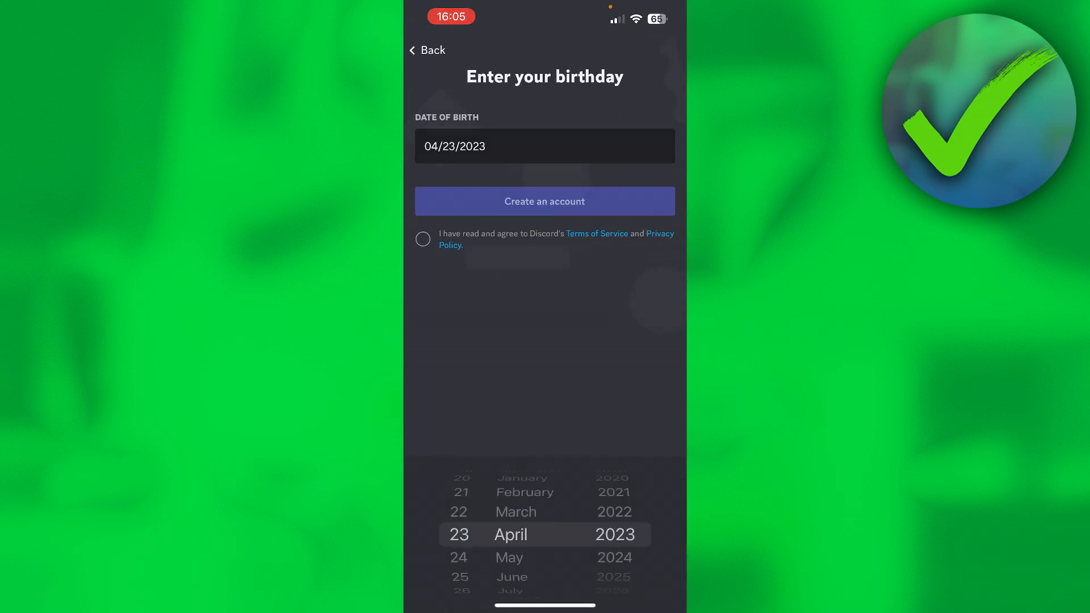
- Set the birthday to April 7, 2003, accept the Terms of Service, and create the account
scroll(down, 3)
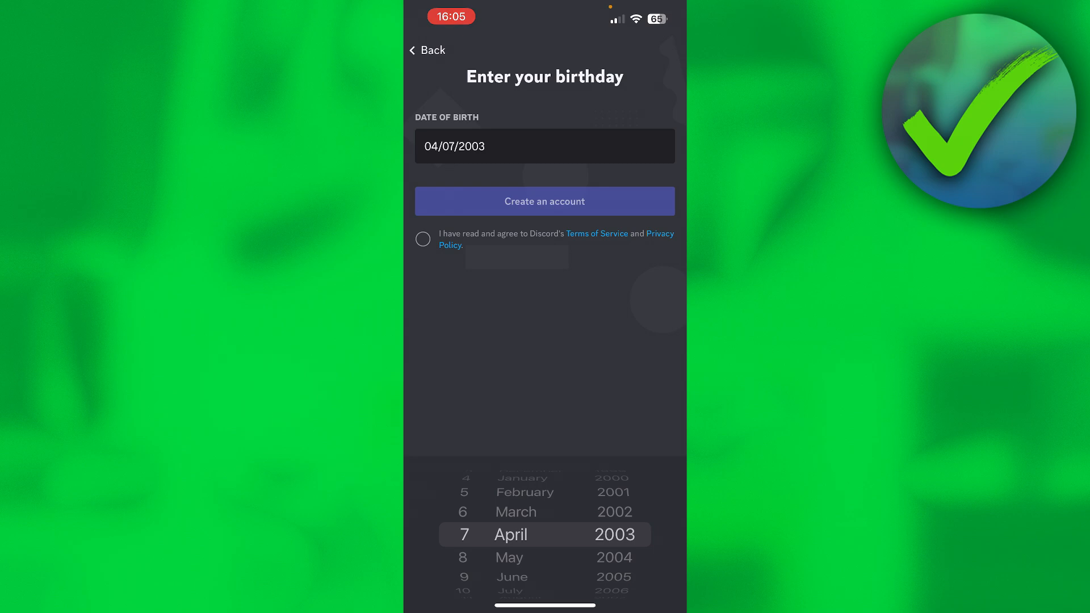
click(423, 239)
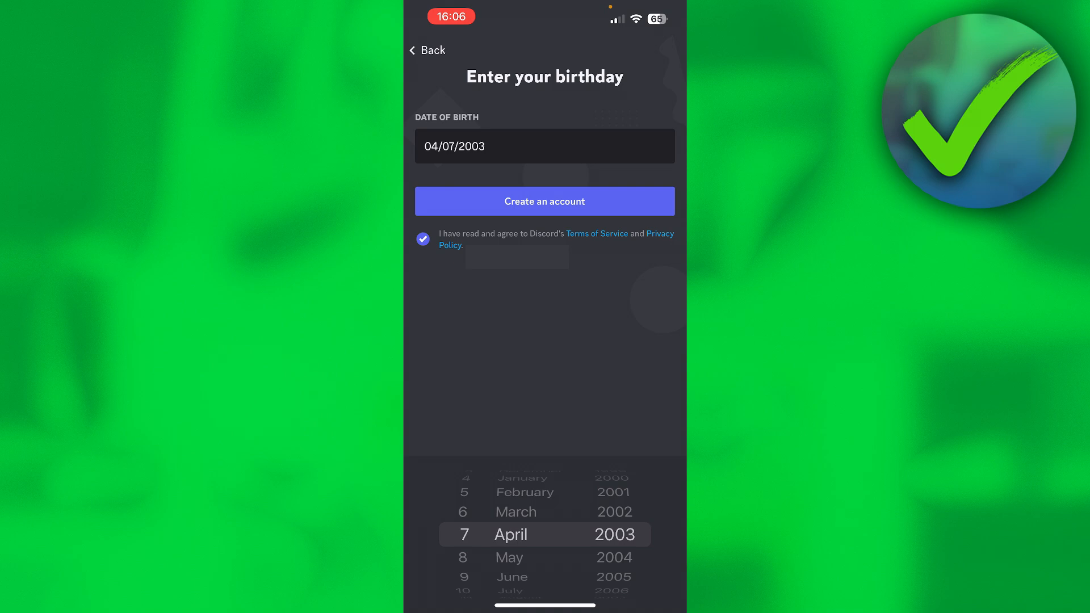
click(544, 201)
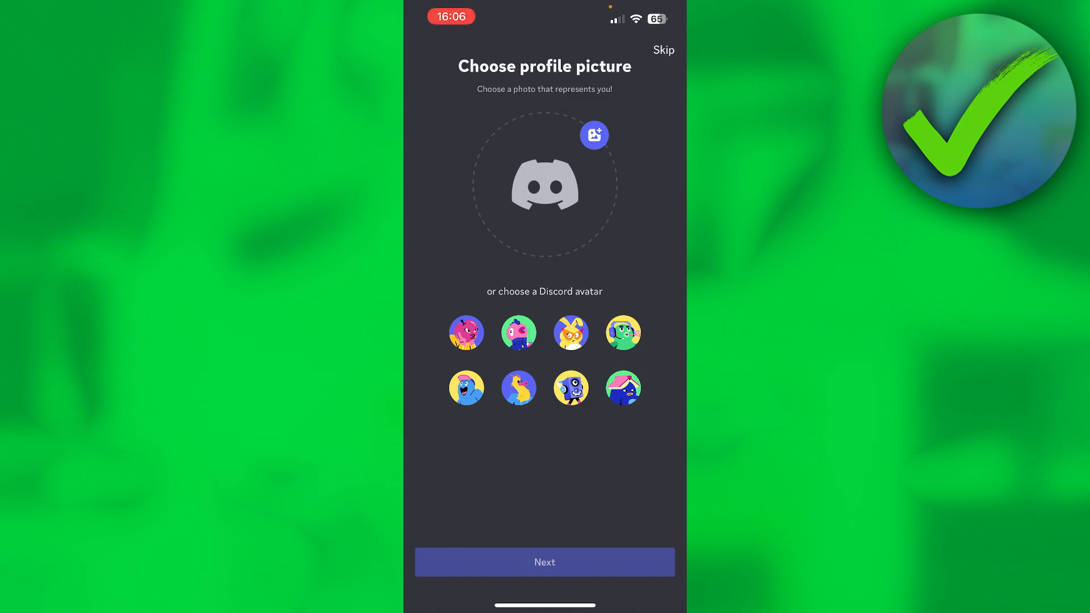
- Try the speaker and rabbit avatars, then confirm the blue bird with the book
click(570, 387)
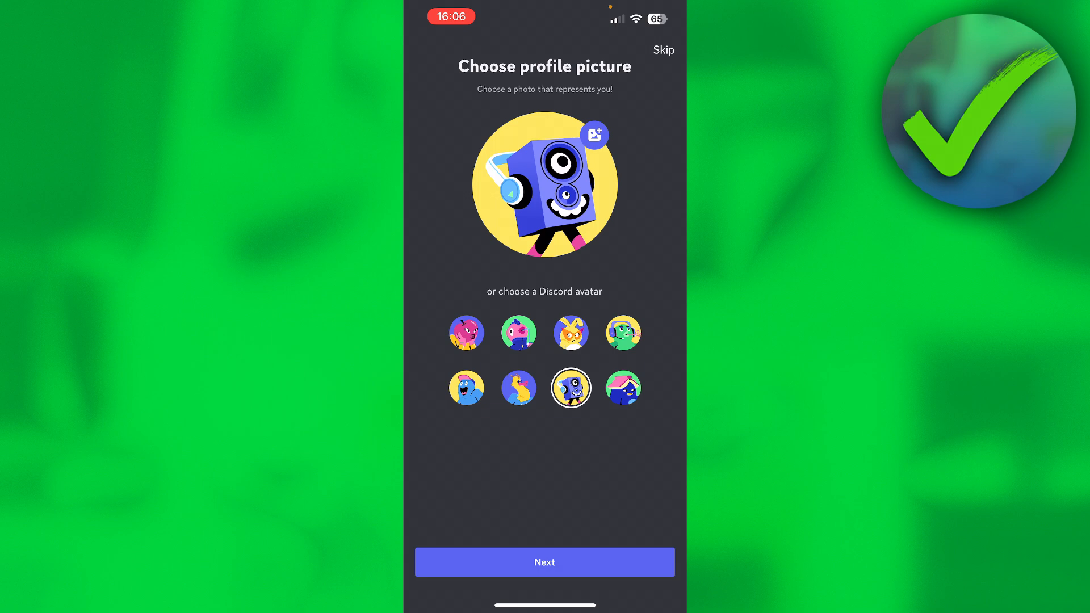
click(569, 332)
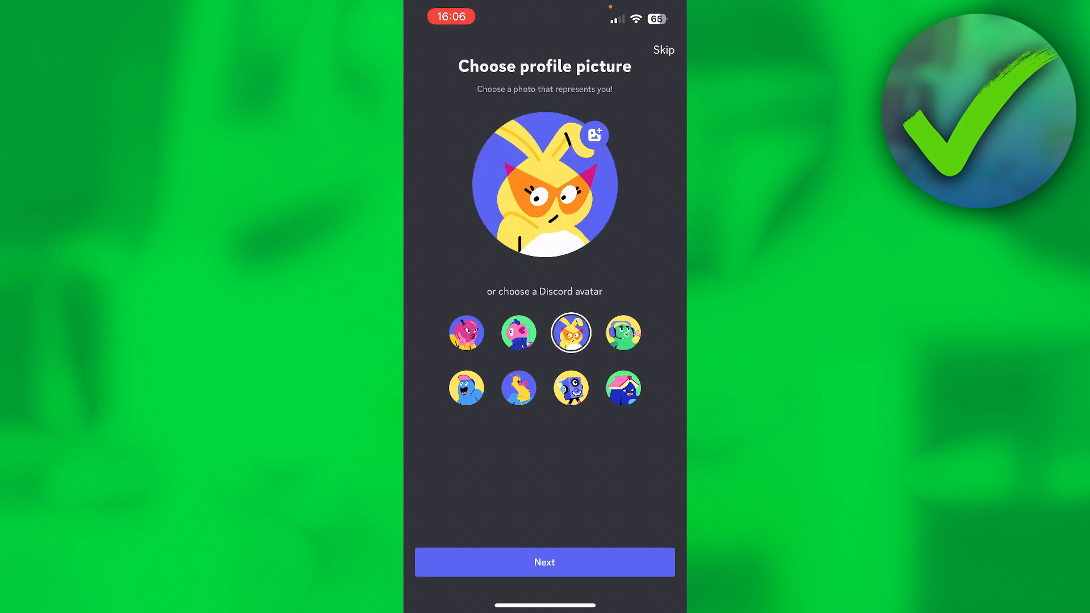
click(622, 388)
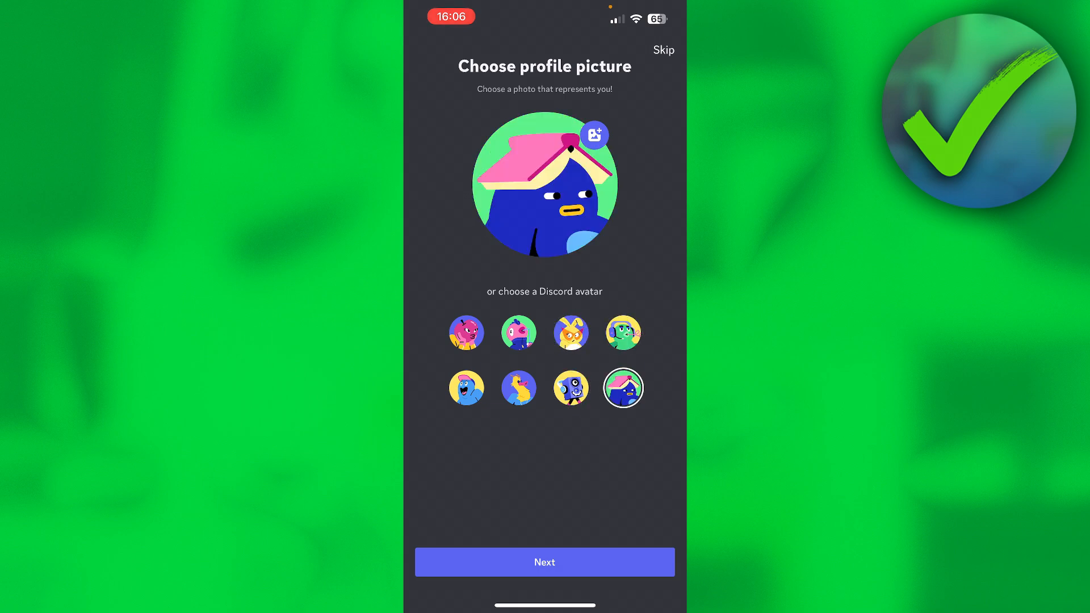
click(545, 561)
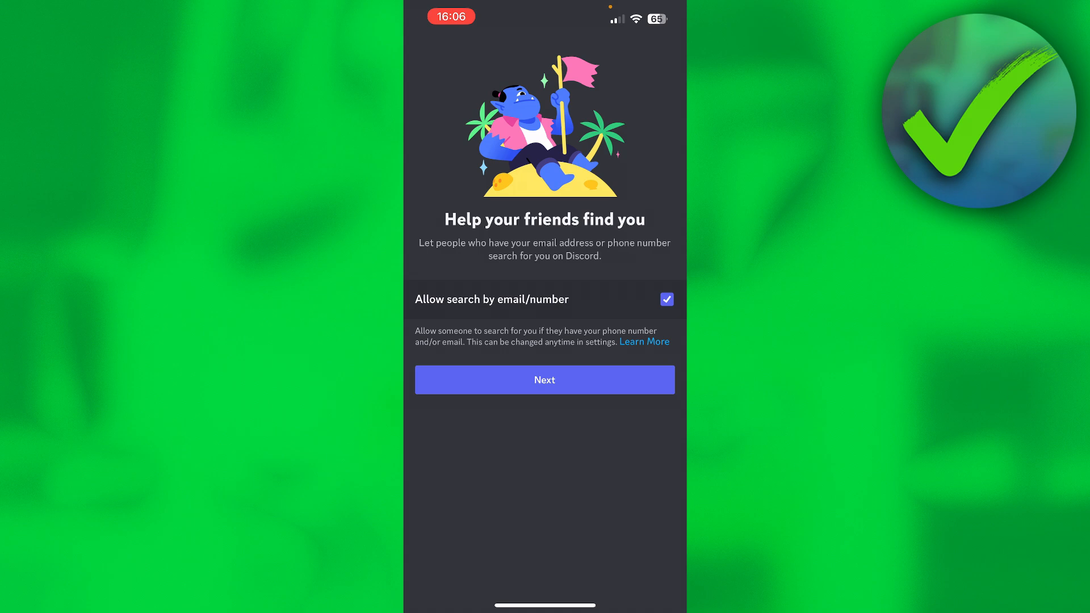
- Turn off Allow search by email/number and continue past friend-finding
click(665, 299)
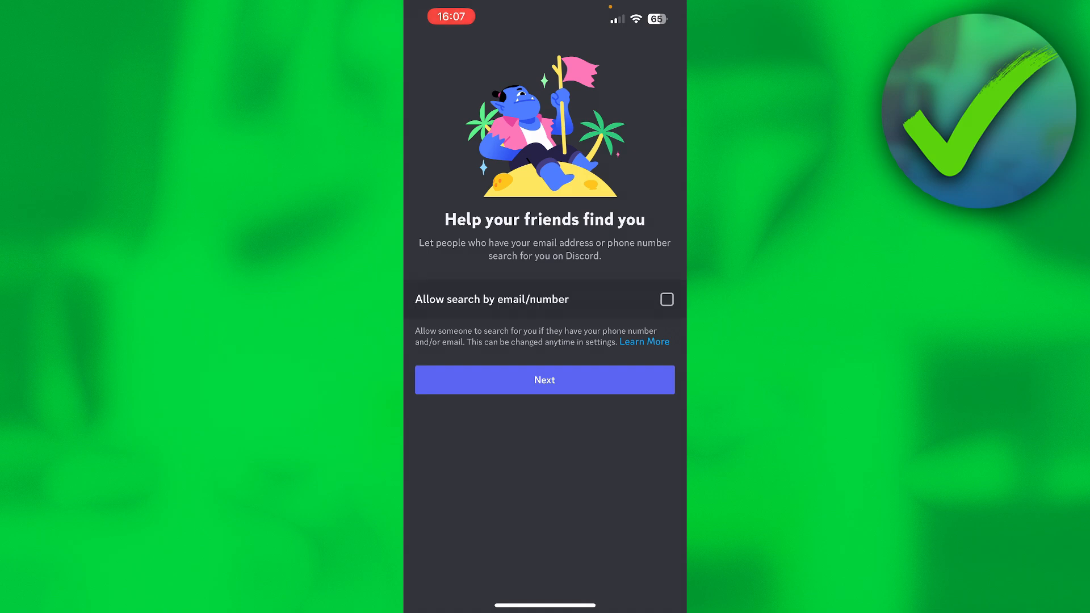
click(544, 380)
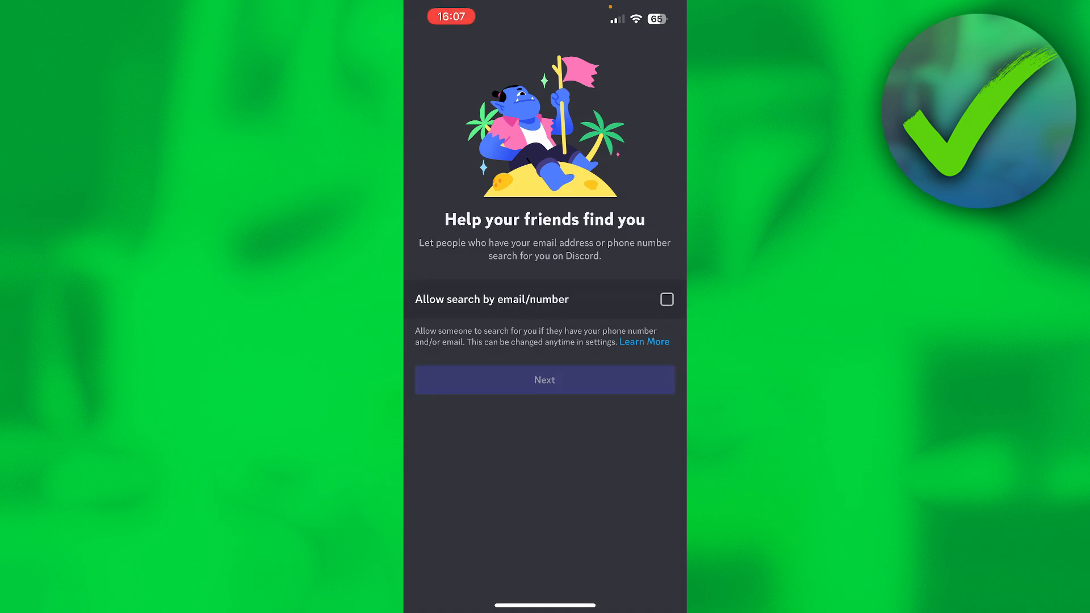
click(544, 379)
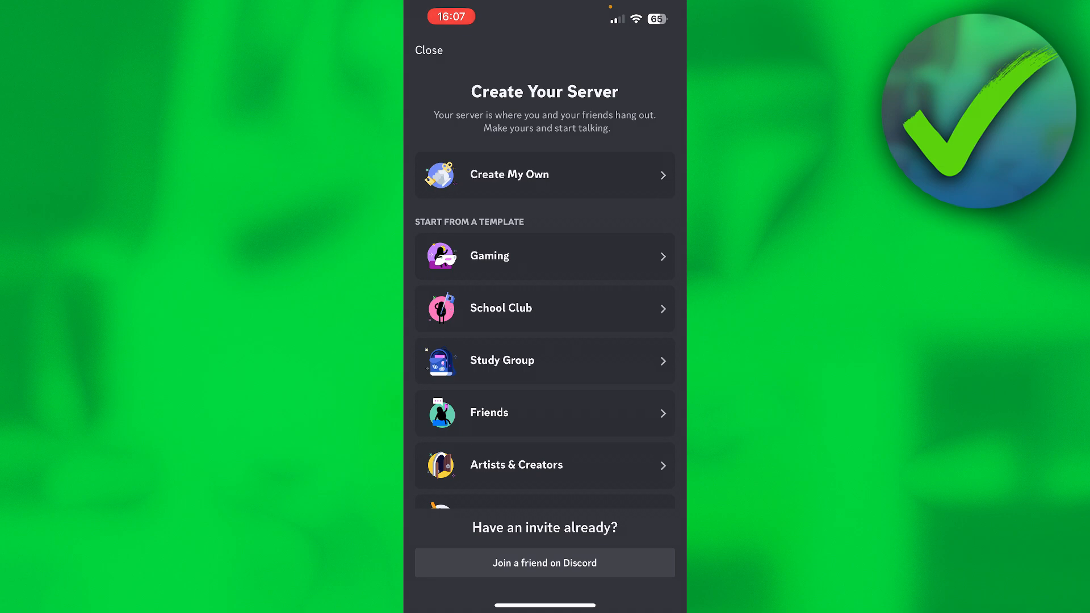
- Close the Create Your Server screen without creating a server
click(544, 359)
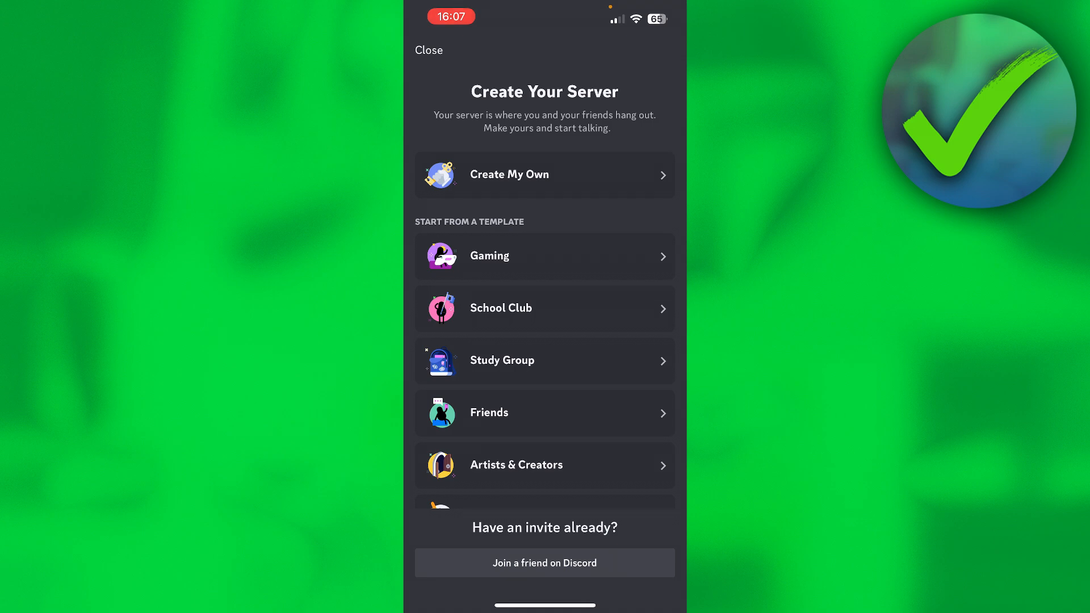
click(428, 50)
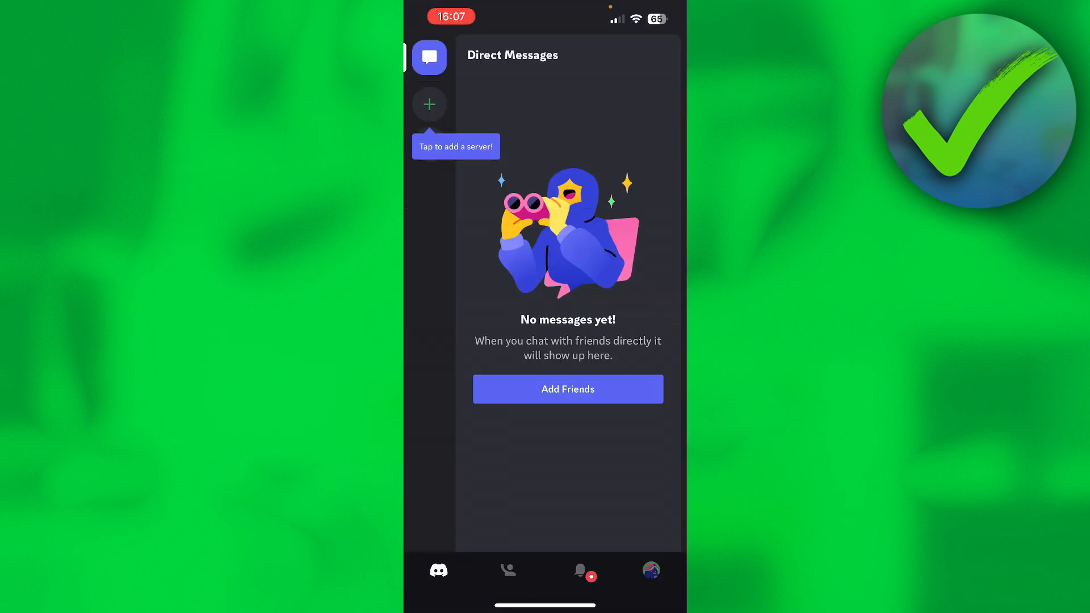
- Open the Add Friend page and close it to reach the empty Friends tab
click(650, 570)
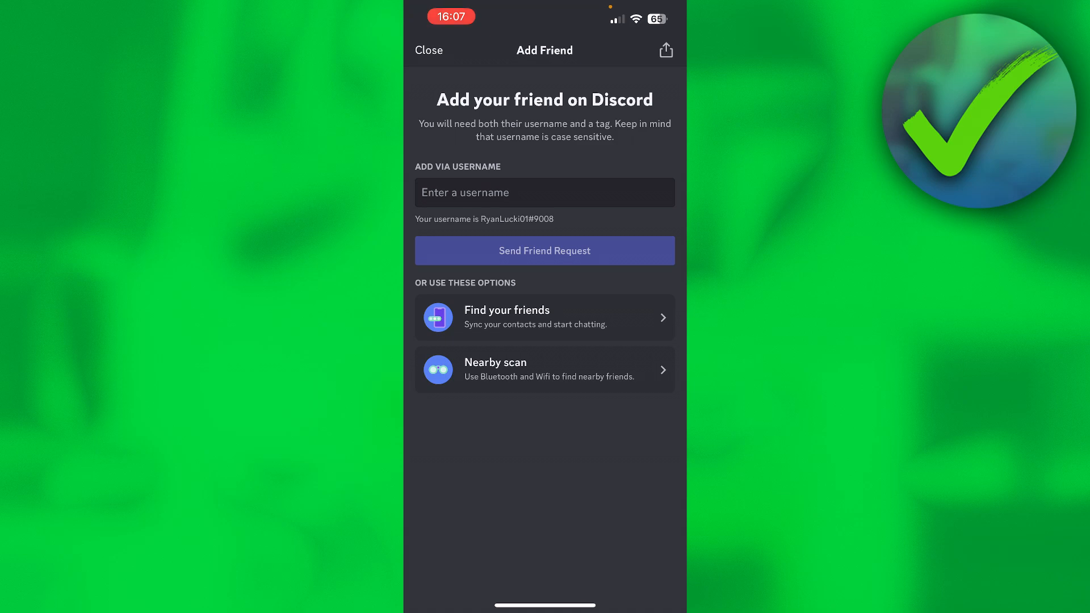
click(429, 50)
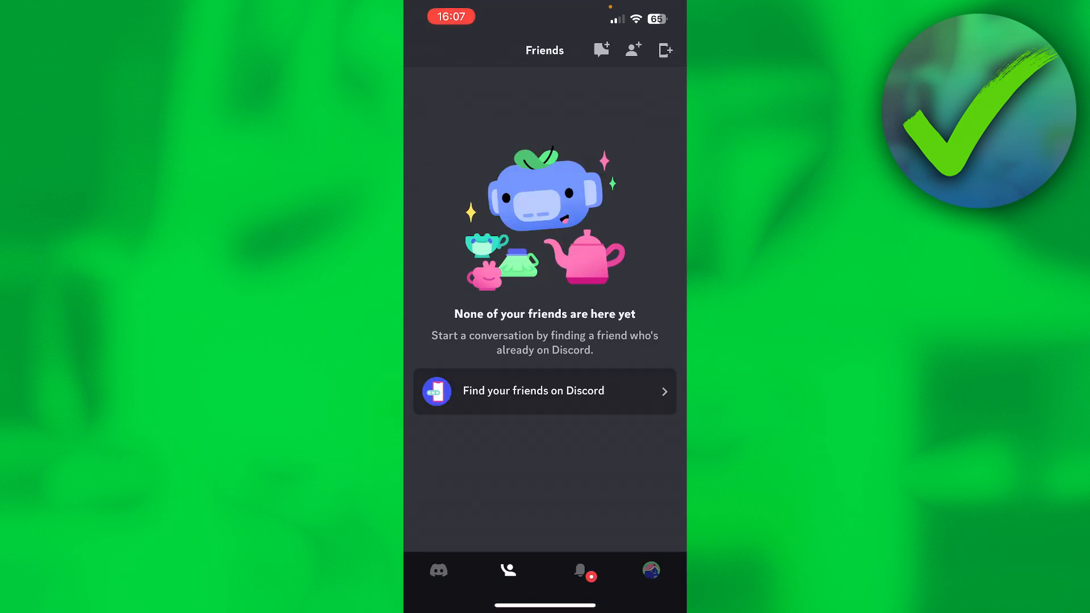